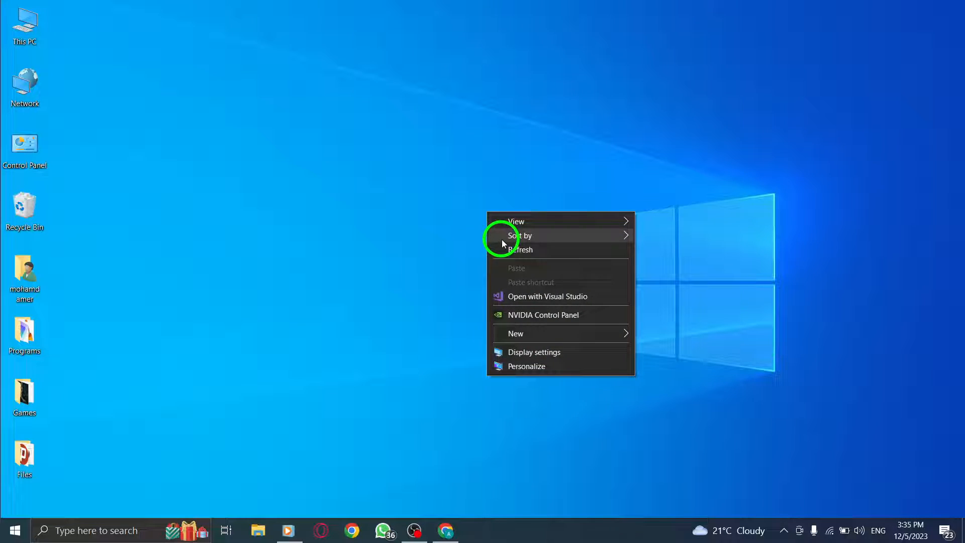
# - Dismiss the desktop context menu by clicking an empty area of the wallpaper
pyautogui.click(508, 239)
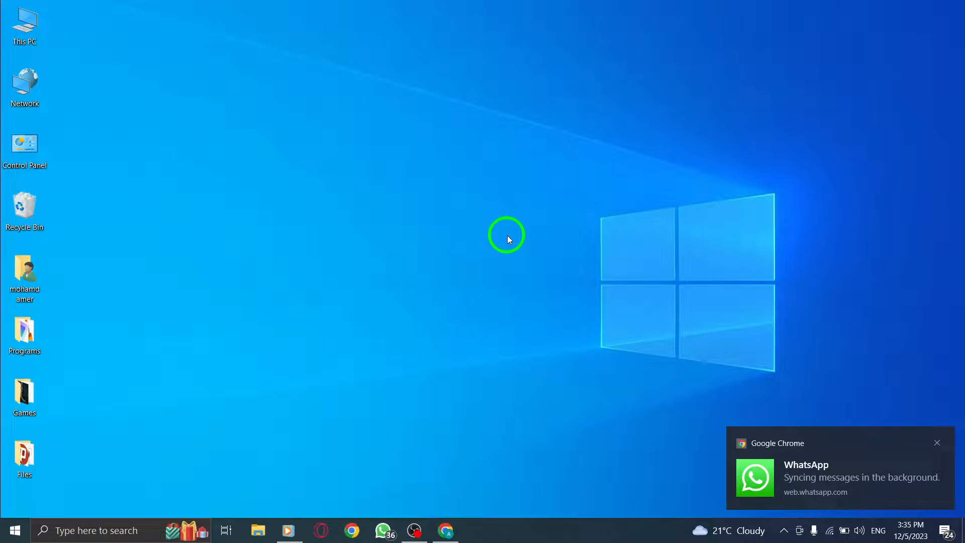
pyautogui.moveTo(481, 234)
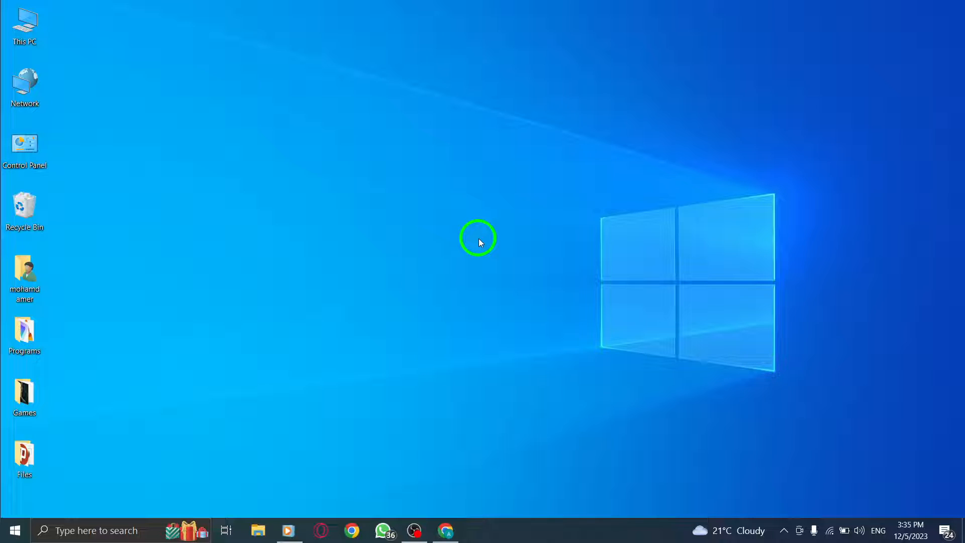
pyautogui.moveTo(480, 270)
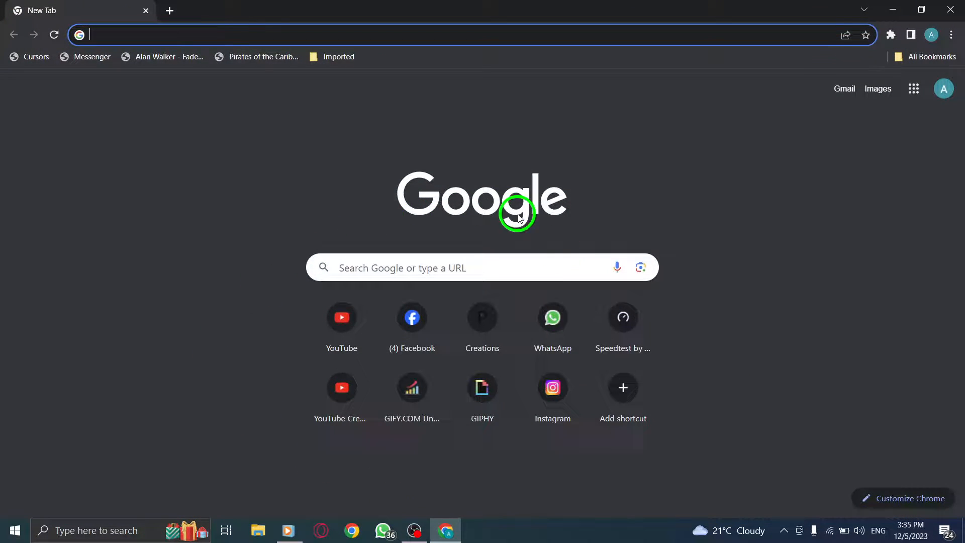
pyautogui.moveTo(496, 185)
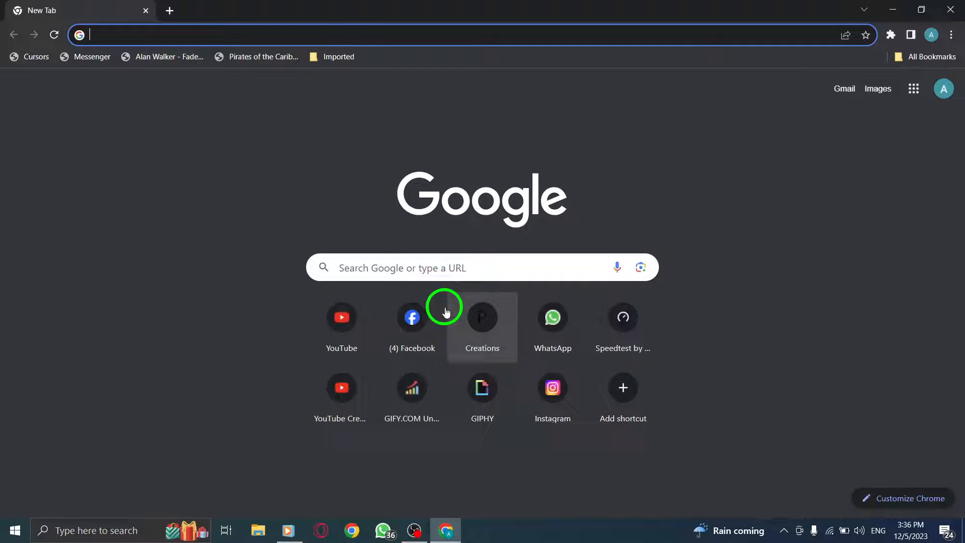
pyautogui.moveTo(386, 195)
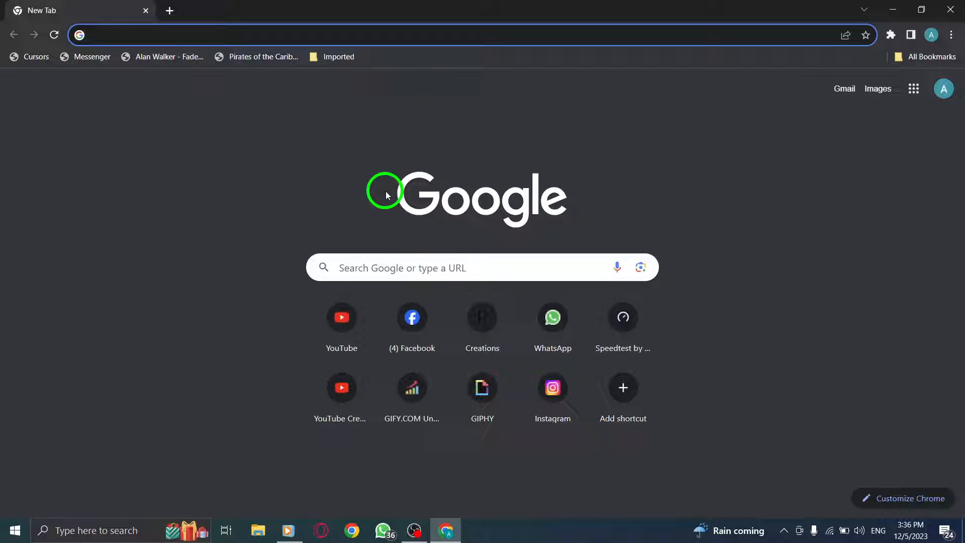
pyautogui.moveTo(501, 93)
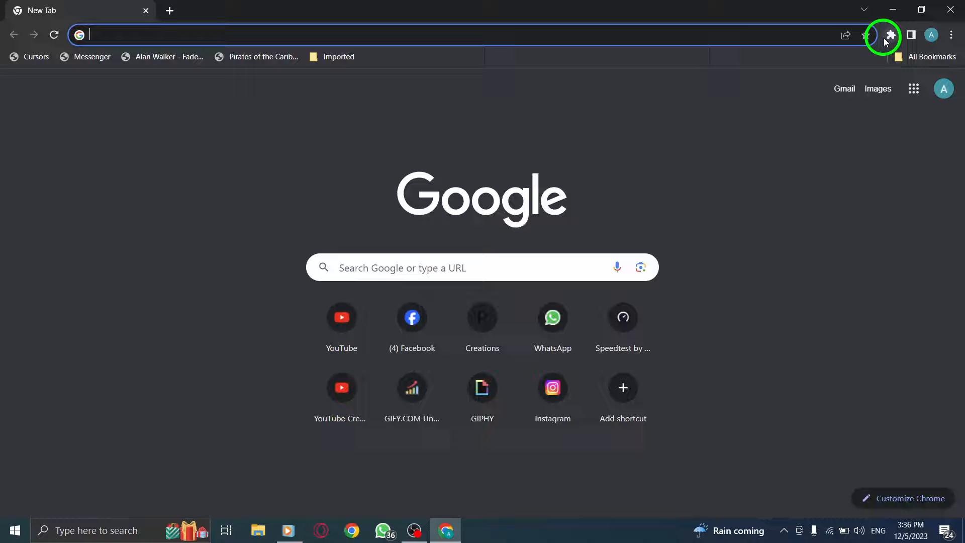
pyautogui.moveTo(914, 88)
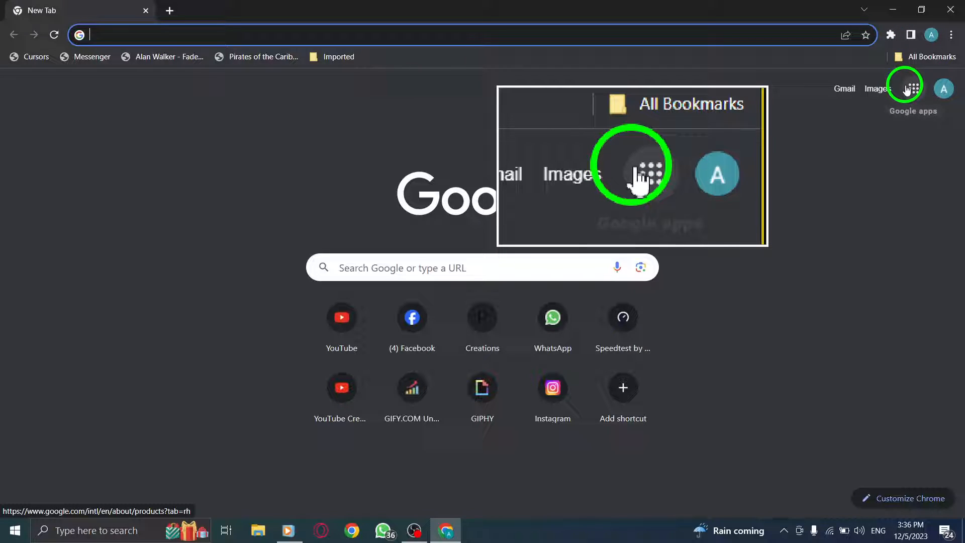
pyautogui.click(904, 88)
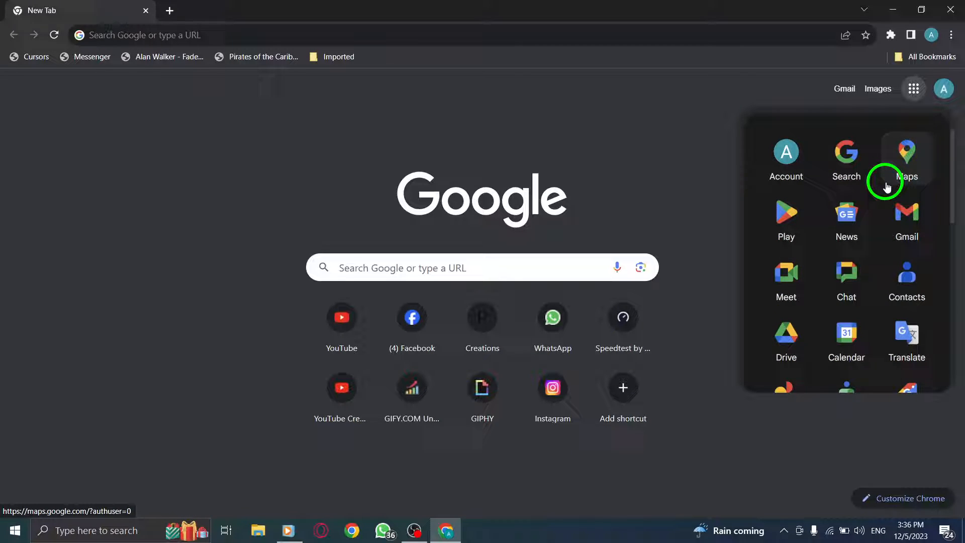
pyautogui.scroll(-3)
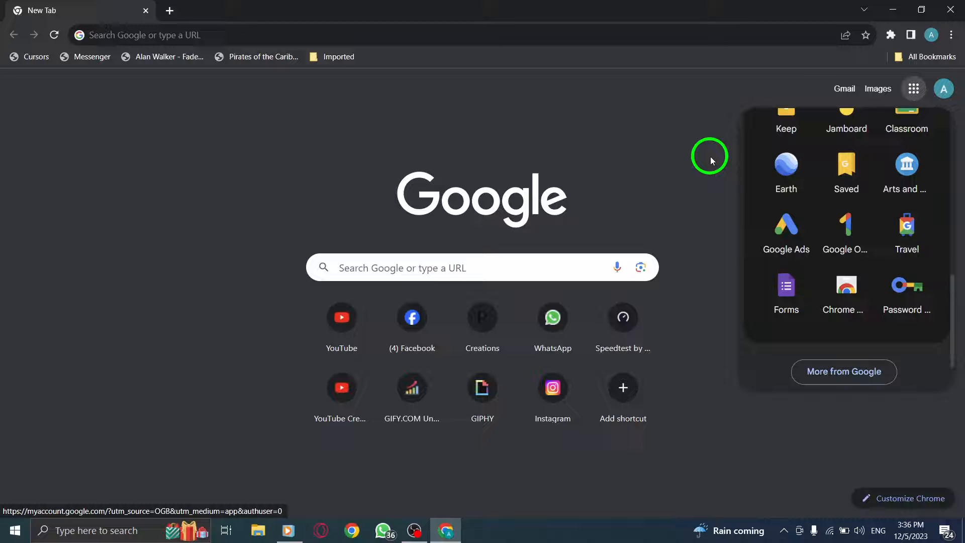
pyautogui.moveTo(704, 154)
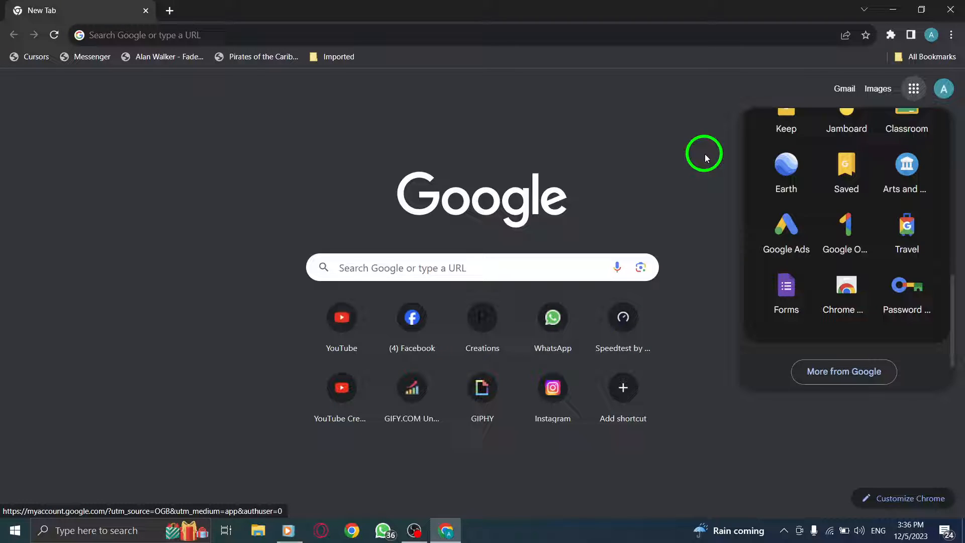
pyautogui.click(704, 153)
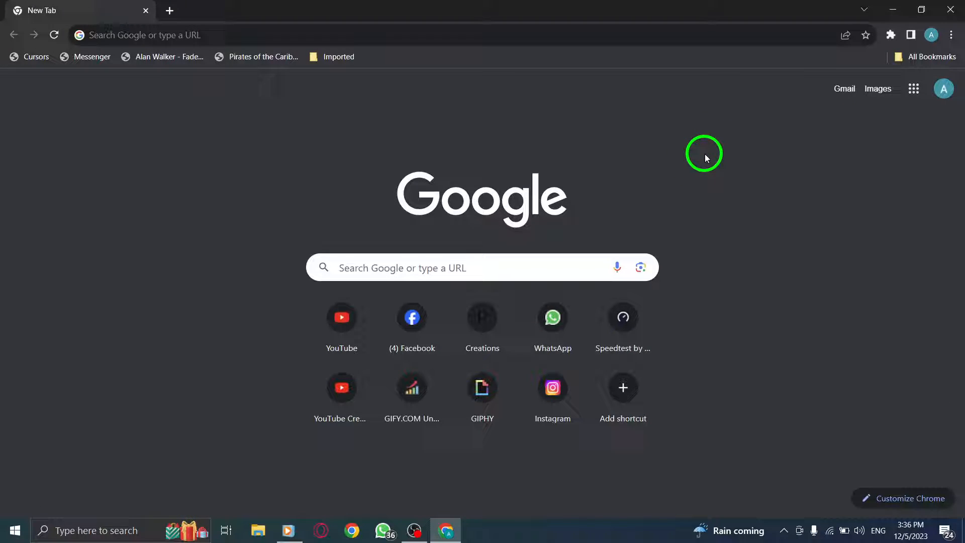